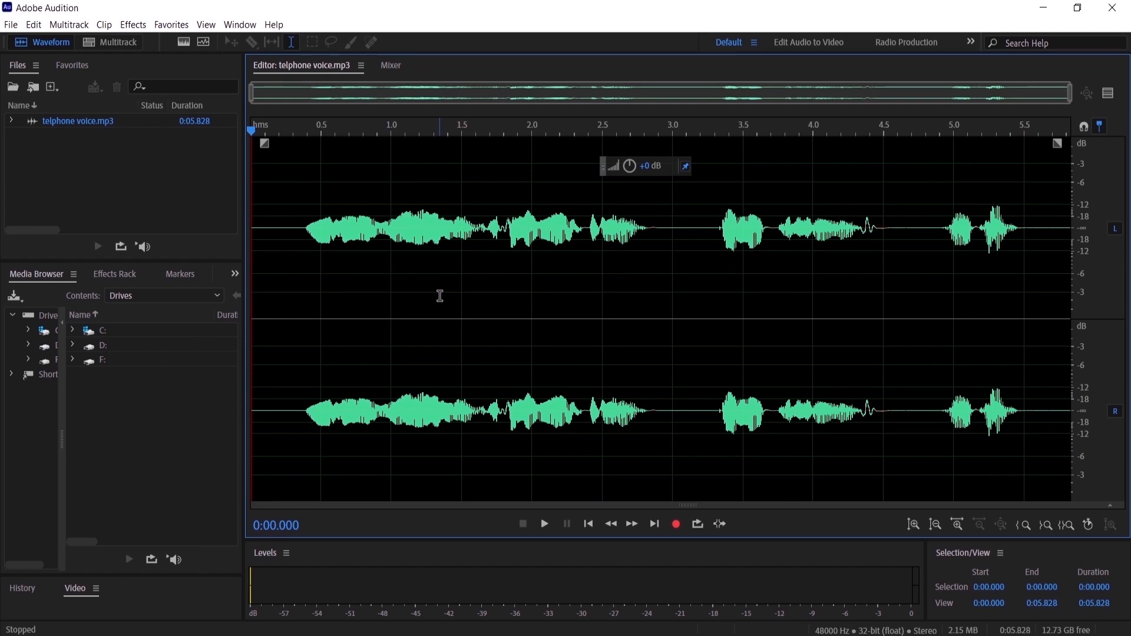
# - Play and stop the original telephone voice.mp3 recording to hear it unprocessed
pyautogui.click(544, 524)
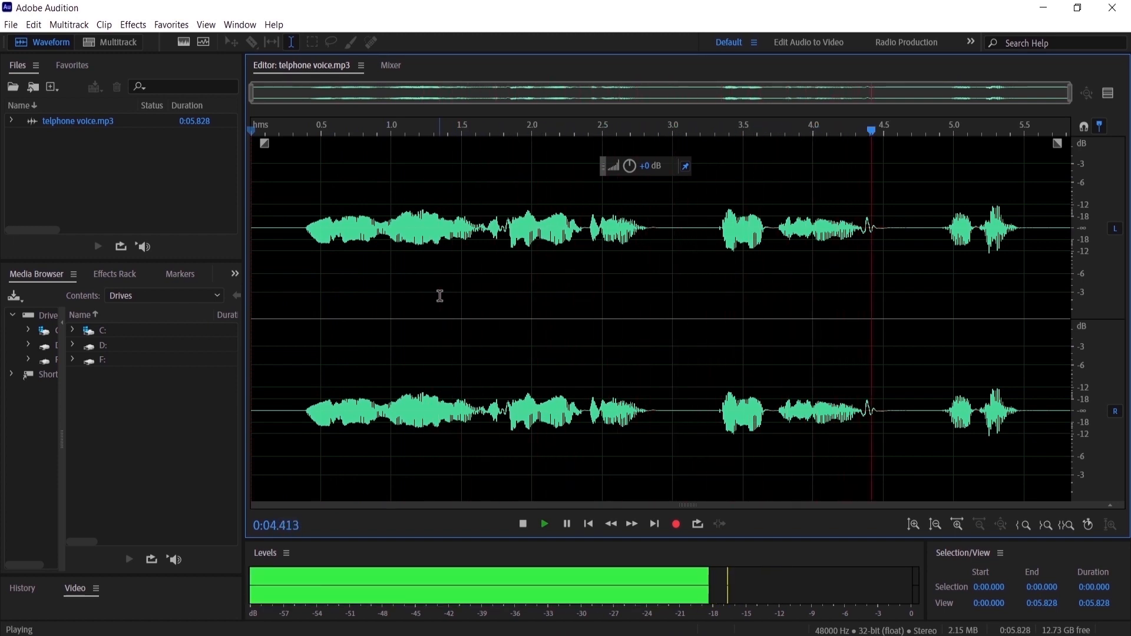
pyautogui.click(521, 524)
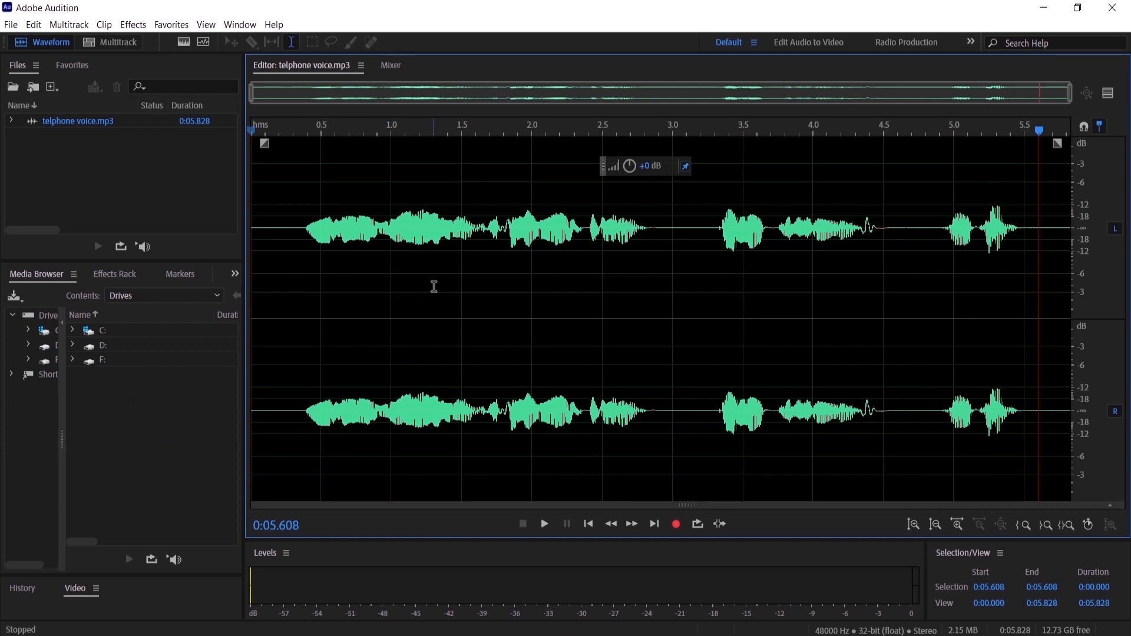
pyautogui.moveTo(182, 41)
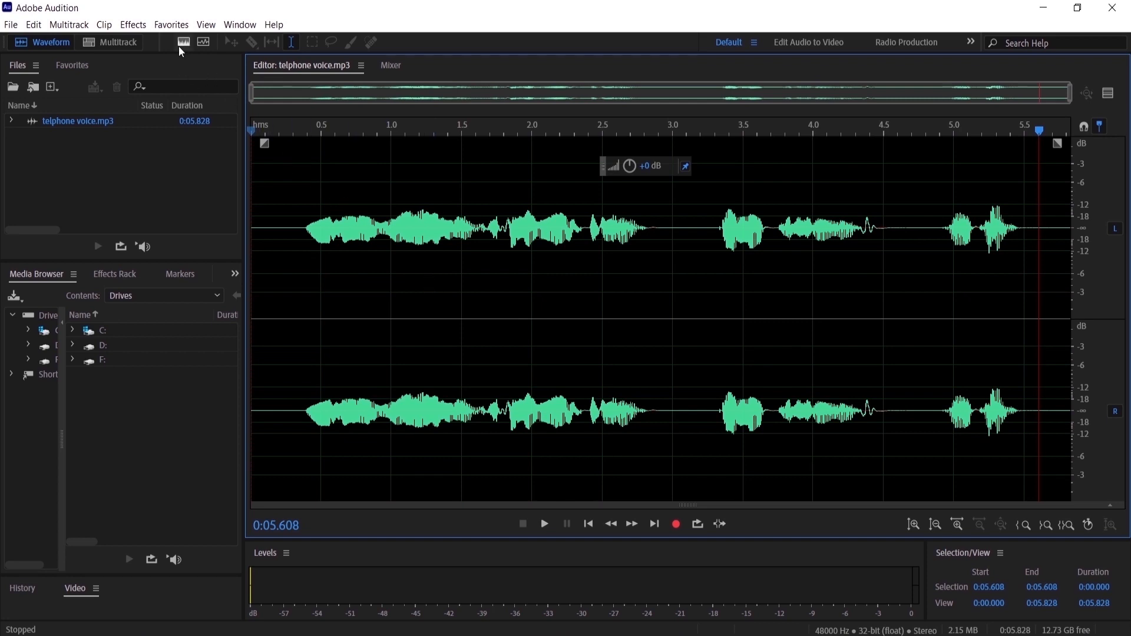
# - Apply the Telephone Voice favorite to the whole clip and audition the filtered result
pyautogui.click(171, 25)
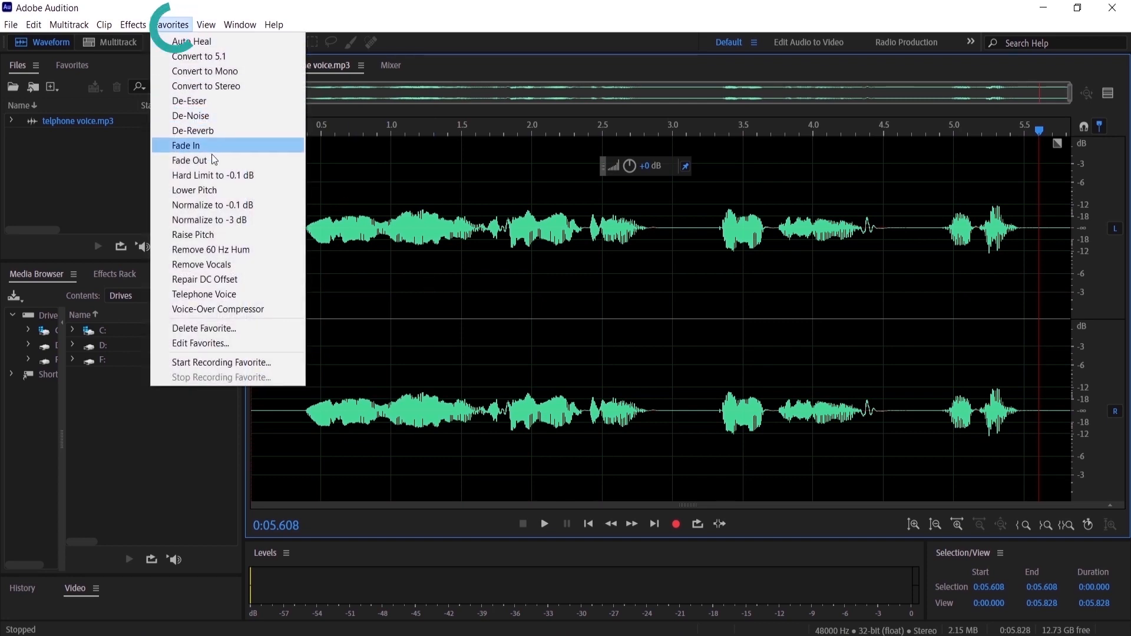
pyautogui.moveTo(204, 294)
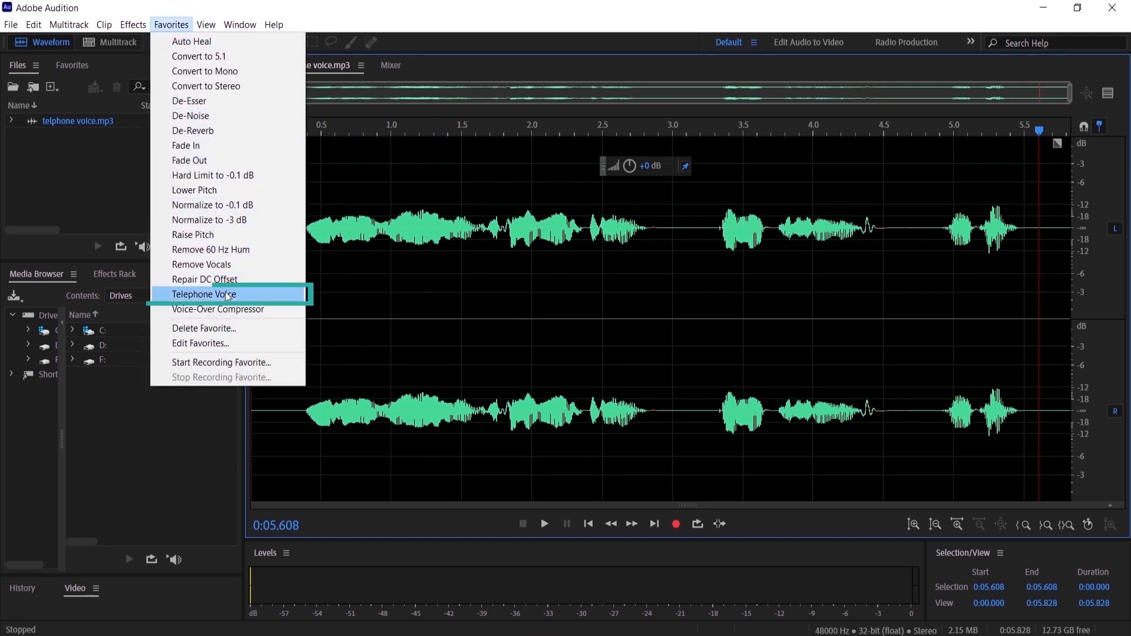
pyautogui.click(203, 293)
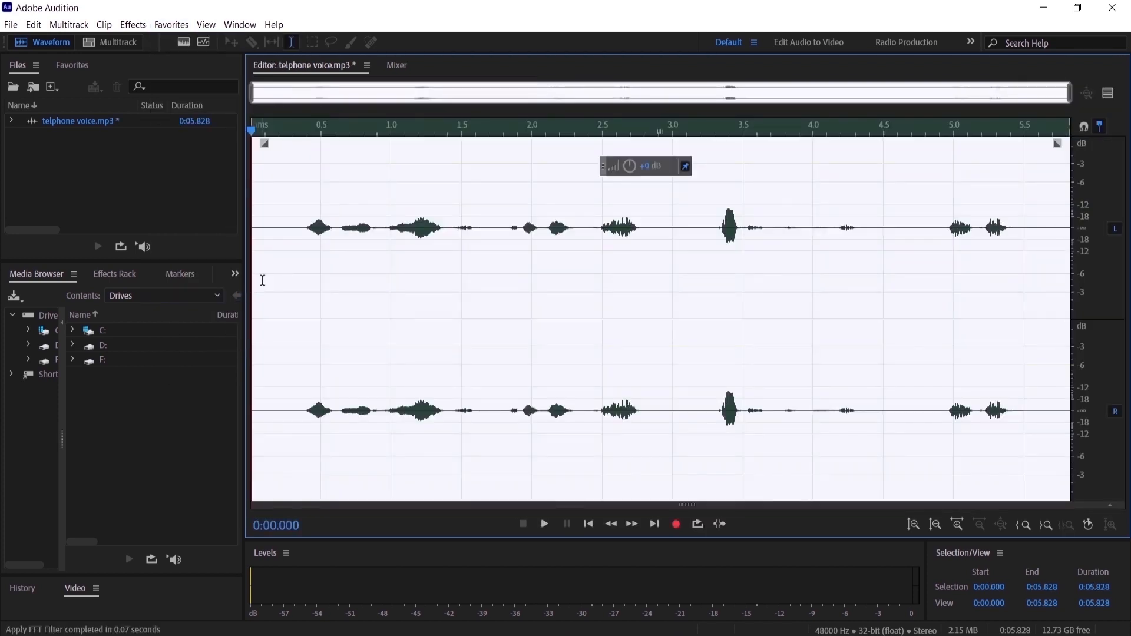
pyautogui.moveTo(292, 252)
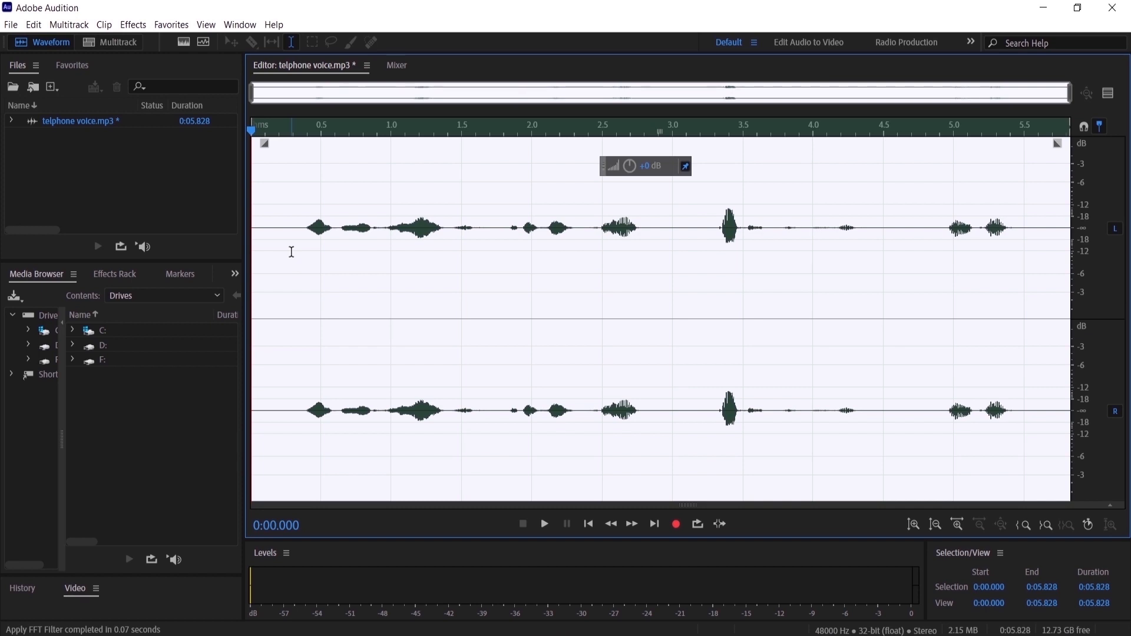
pyautogui.click(544, 524)
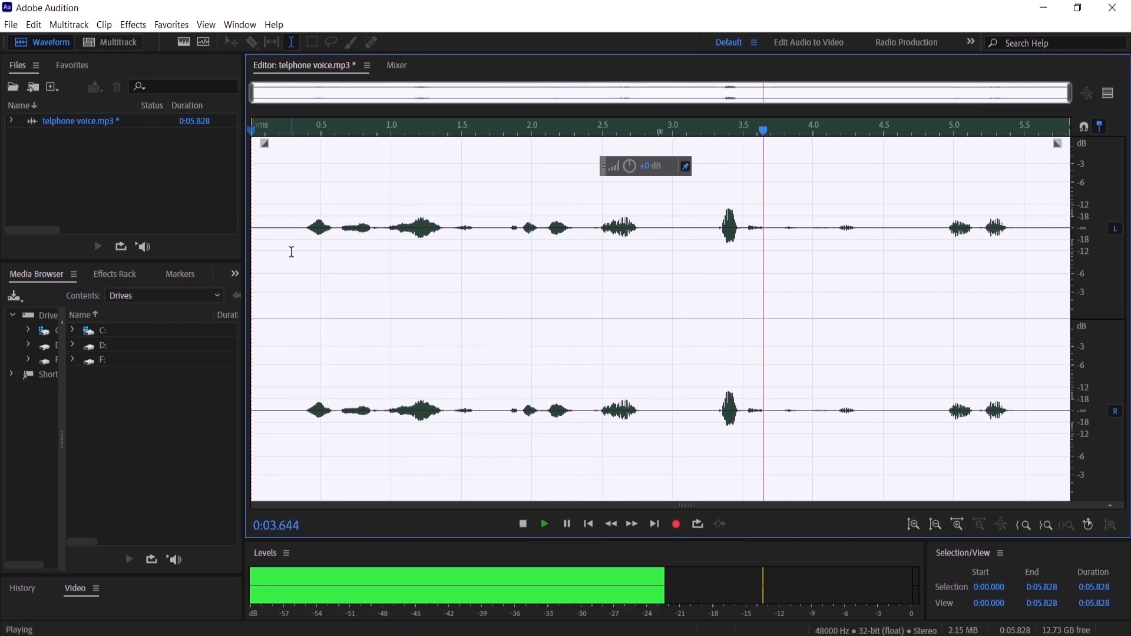
pyautogui.click(523, 524)
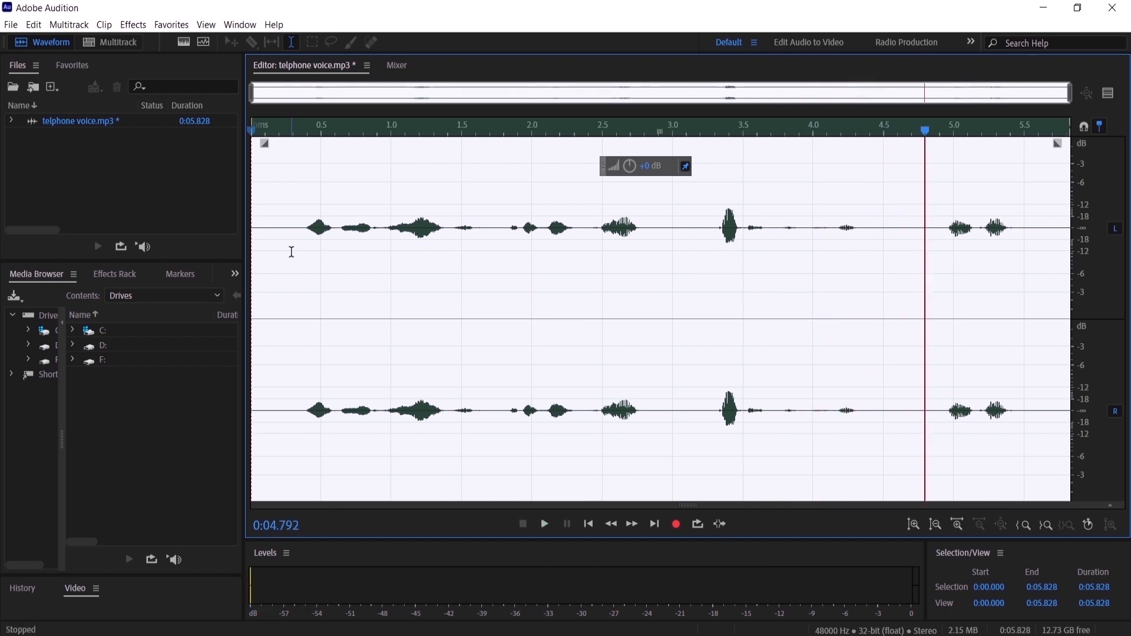
# - Undo the Telephone Voice favorite, restoring the original full waveform
pyautogui.press('ctrl+z')
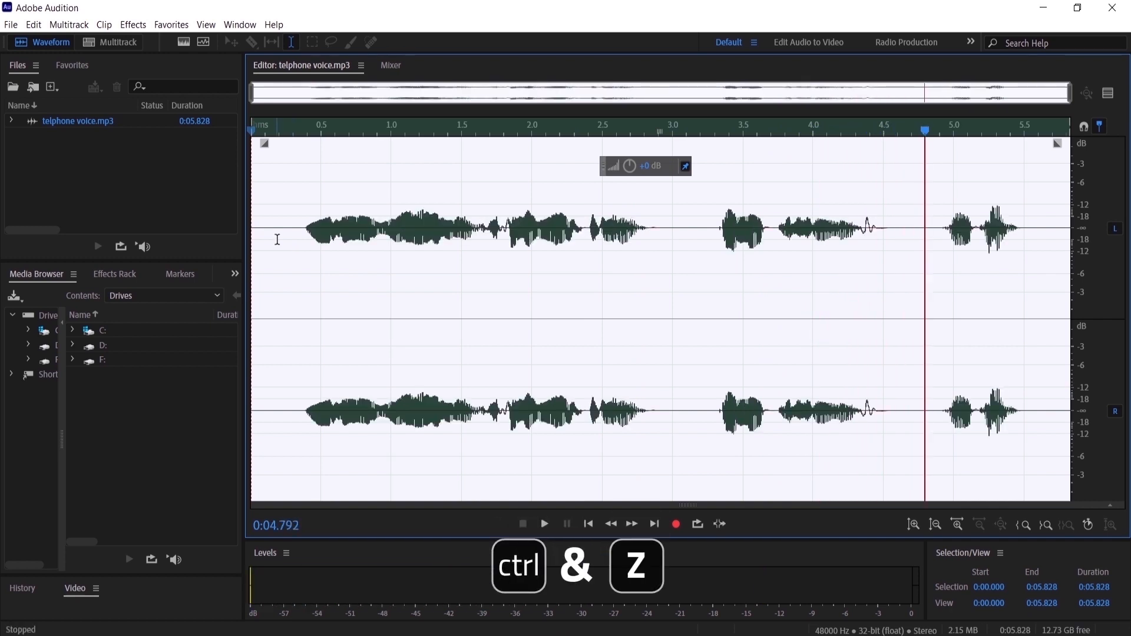
pyautogui.press('ctrl+z')
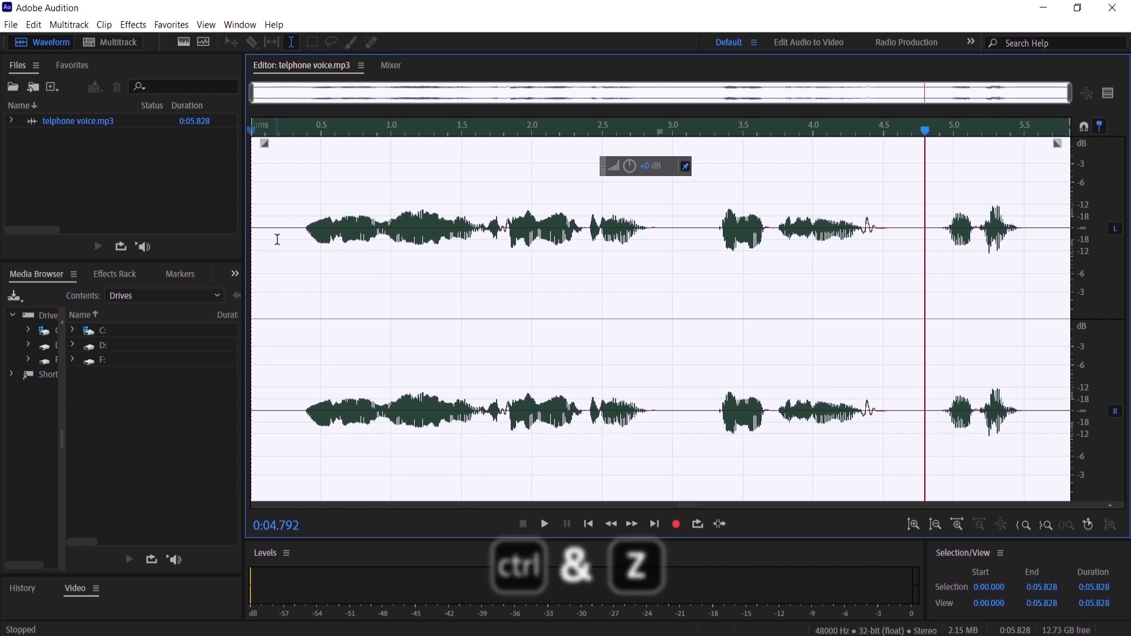
pyautogui.press('ctrl+z')
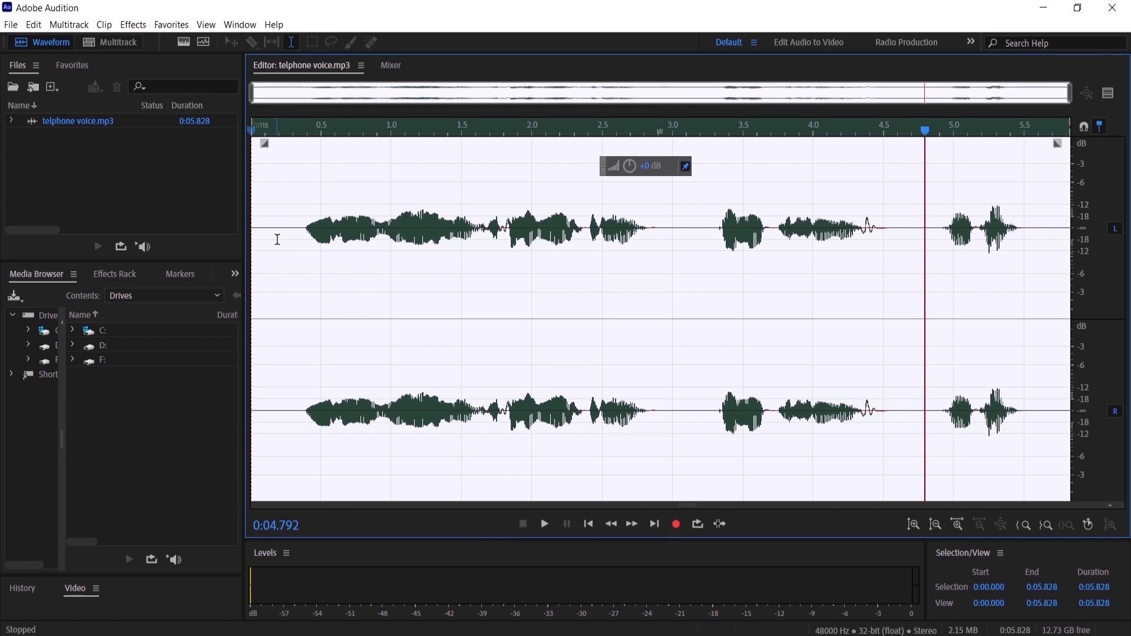
pyautogui.moveTo(225, 159)
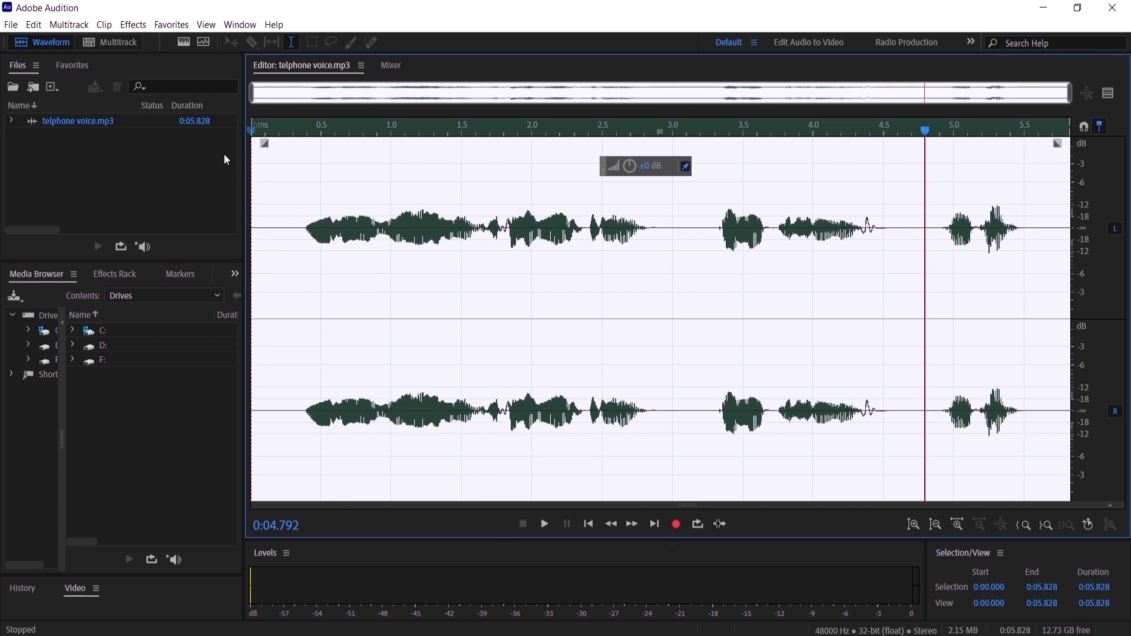
# - Bring up the FFT Filter effect from Effects > Filter and EQ
pyautogui.click(133, 23)
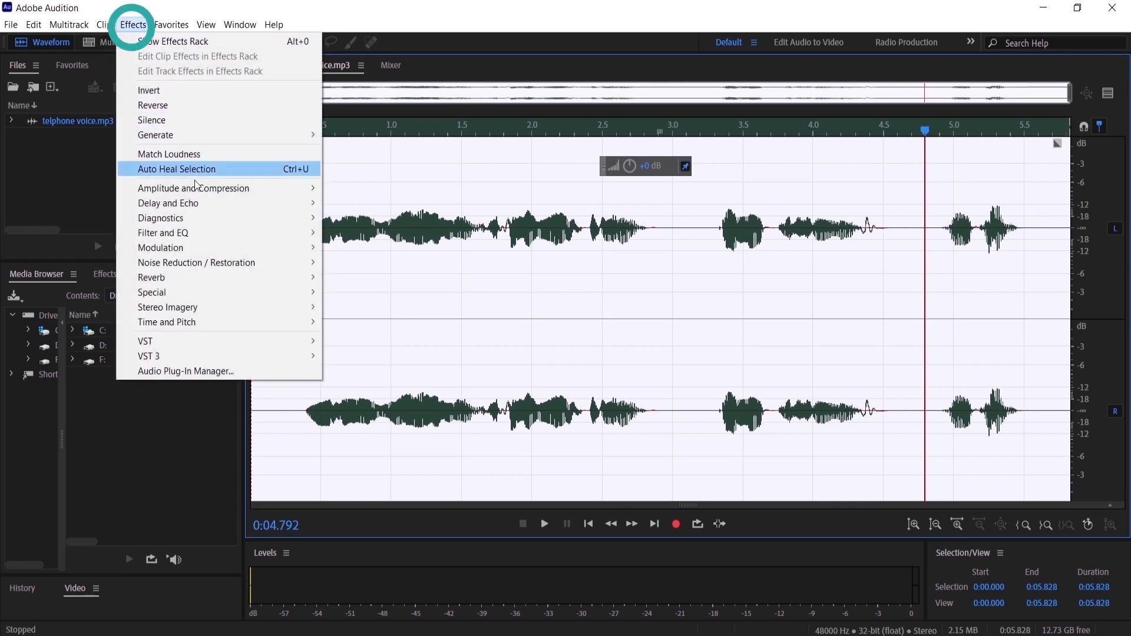
pyautogui.moveTo(164, 232)
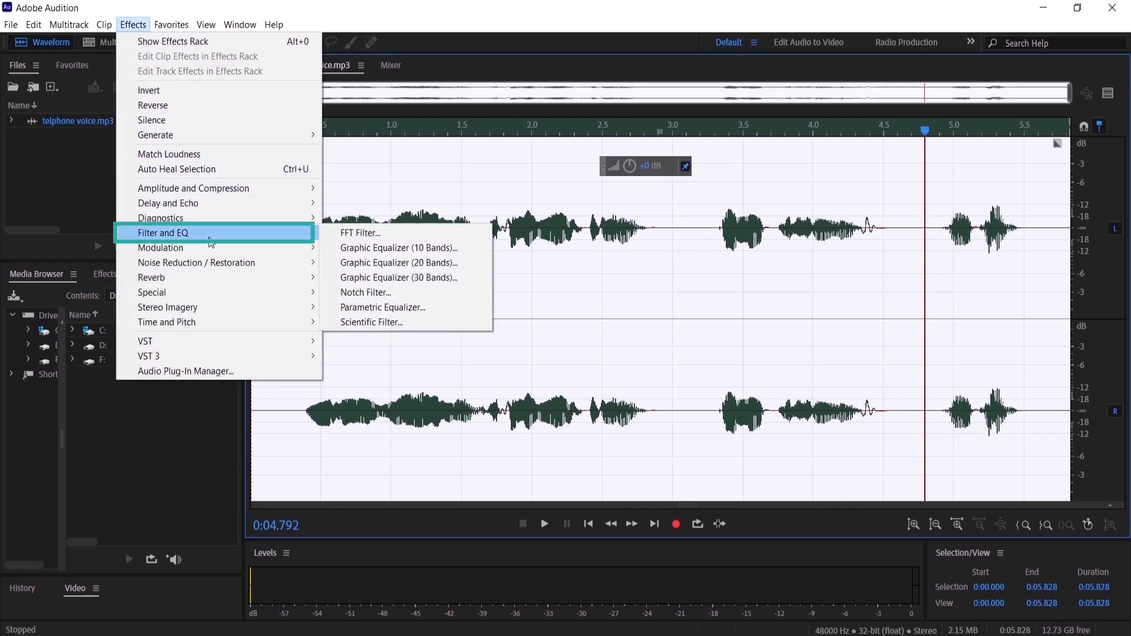
pyautogui.moveTo(359, 232)
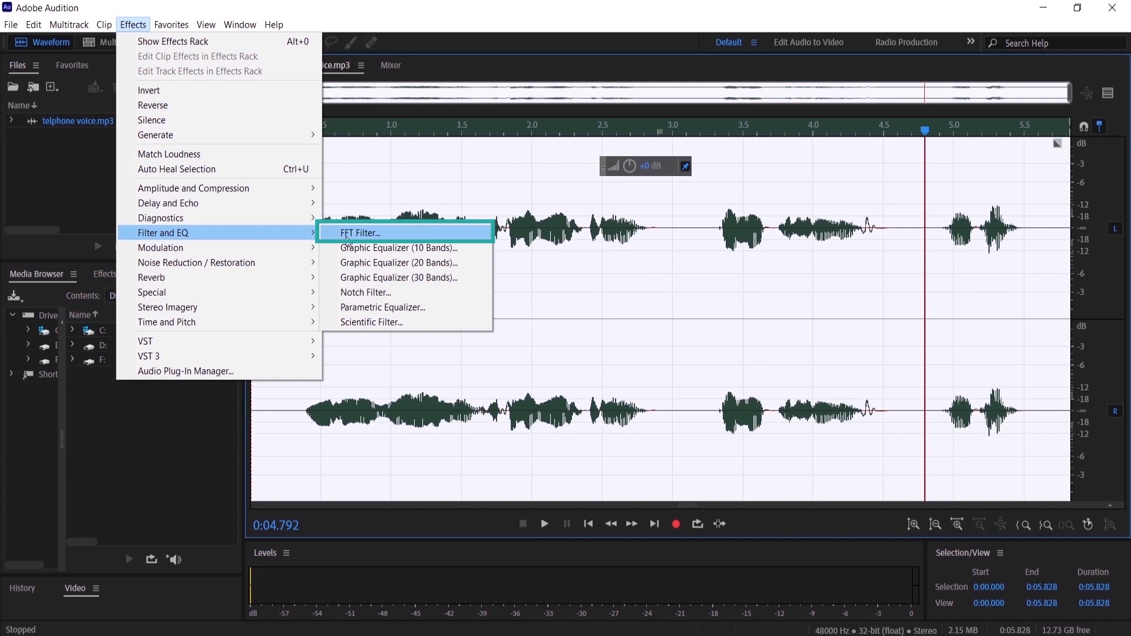
pyautogui.click(360, 232)
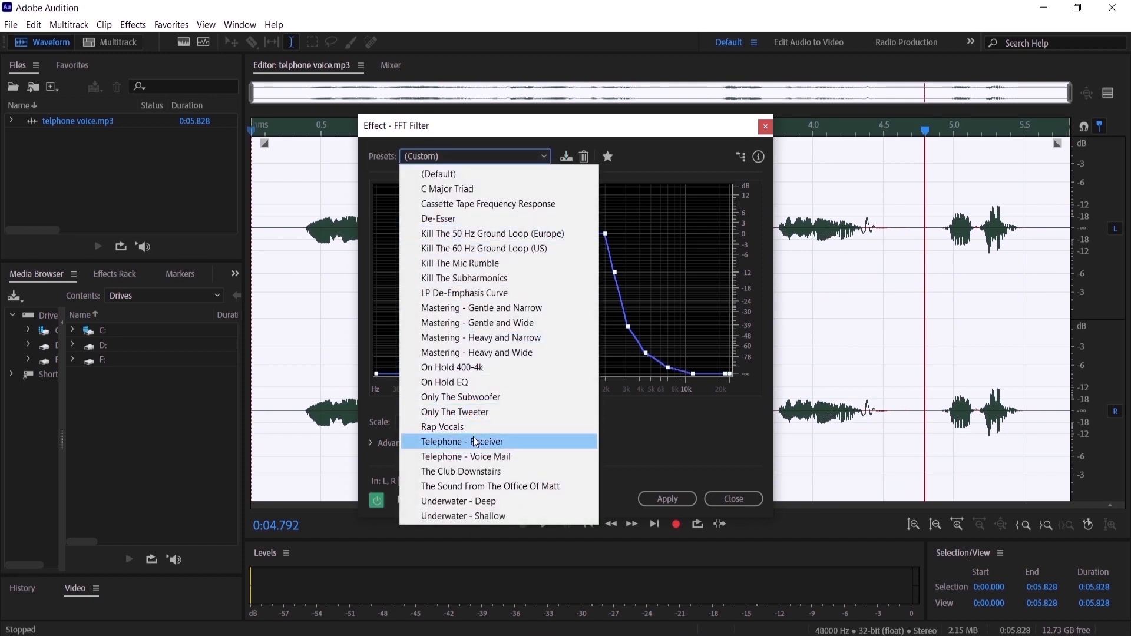
# - Load the Telephone - Receiver preset into the FFT Filter and preview it
pyautogui.click(462, 441)
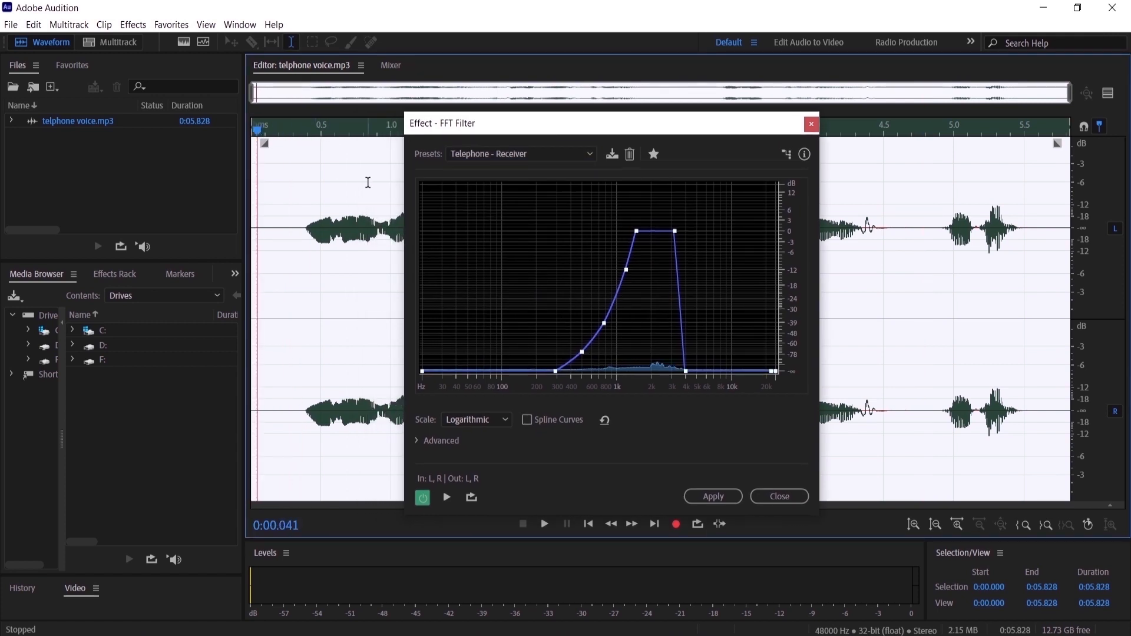
pyautogui.moveTo(361, 193)
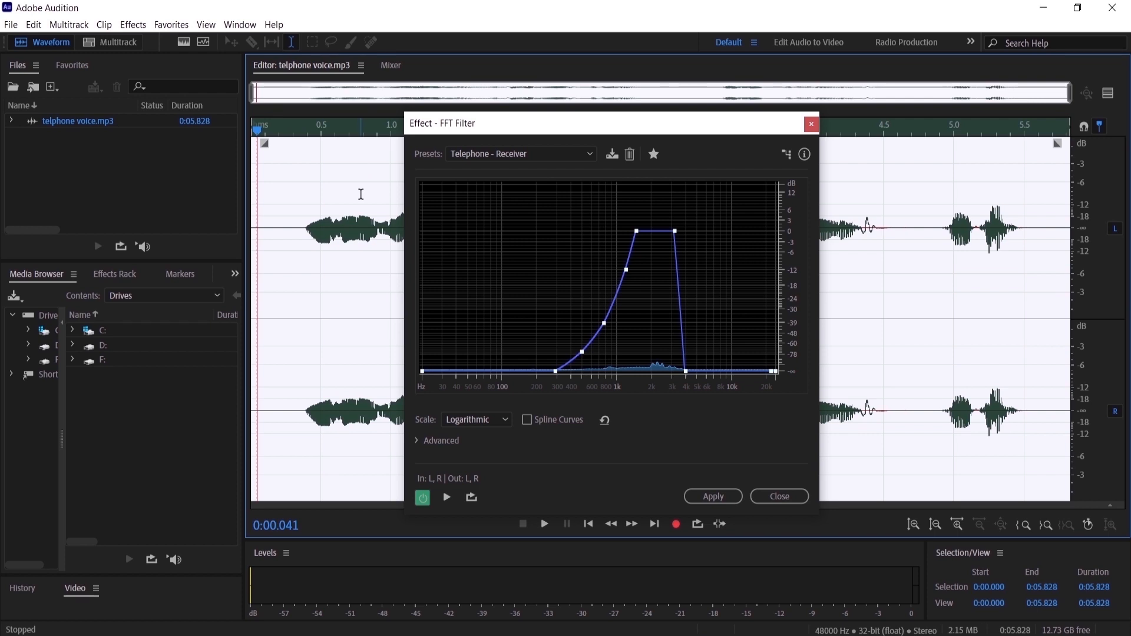
pyautogui.moveTo(423, 497)
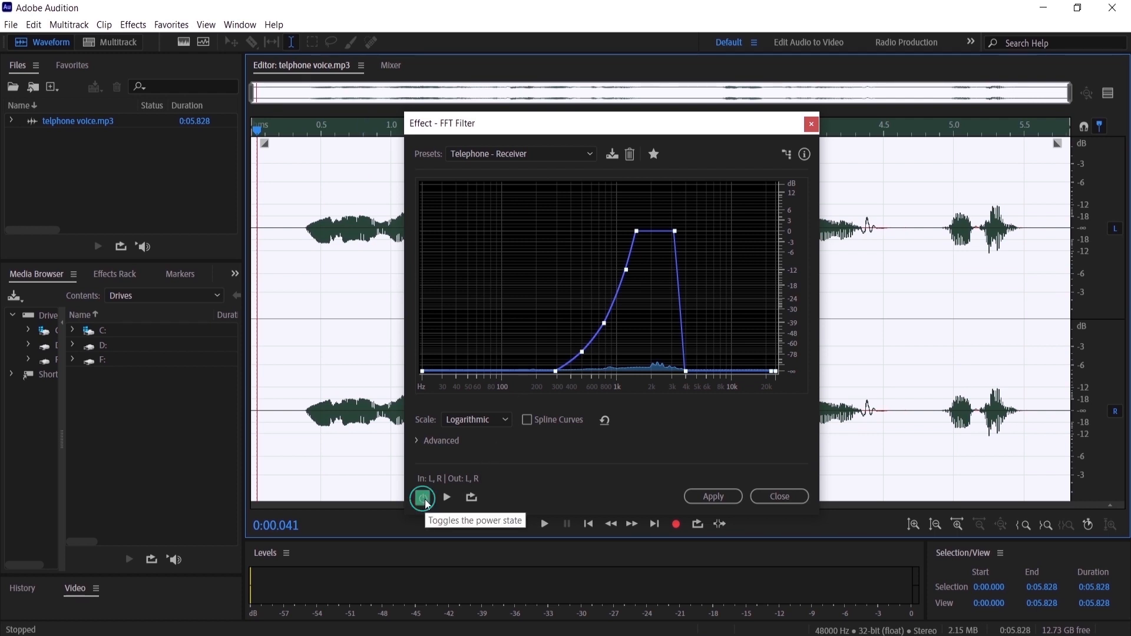
pyautogui.click(422, 497)
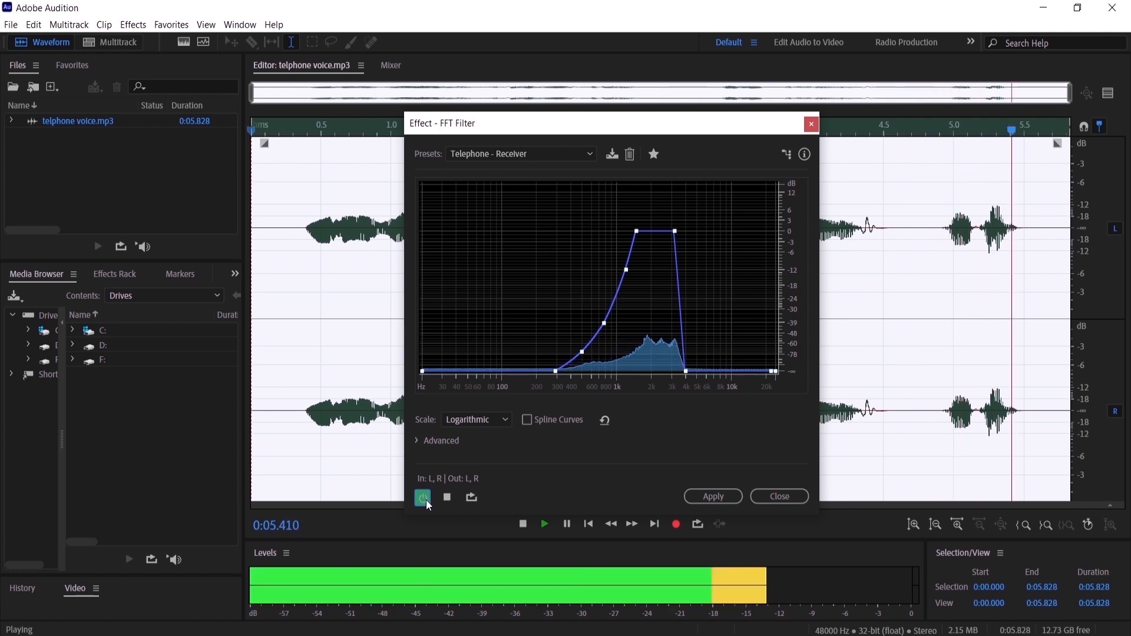
pyautogui.click(422, 498)
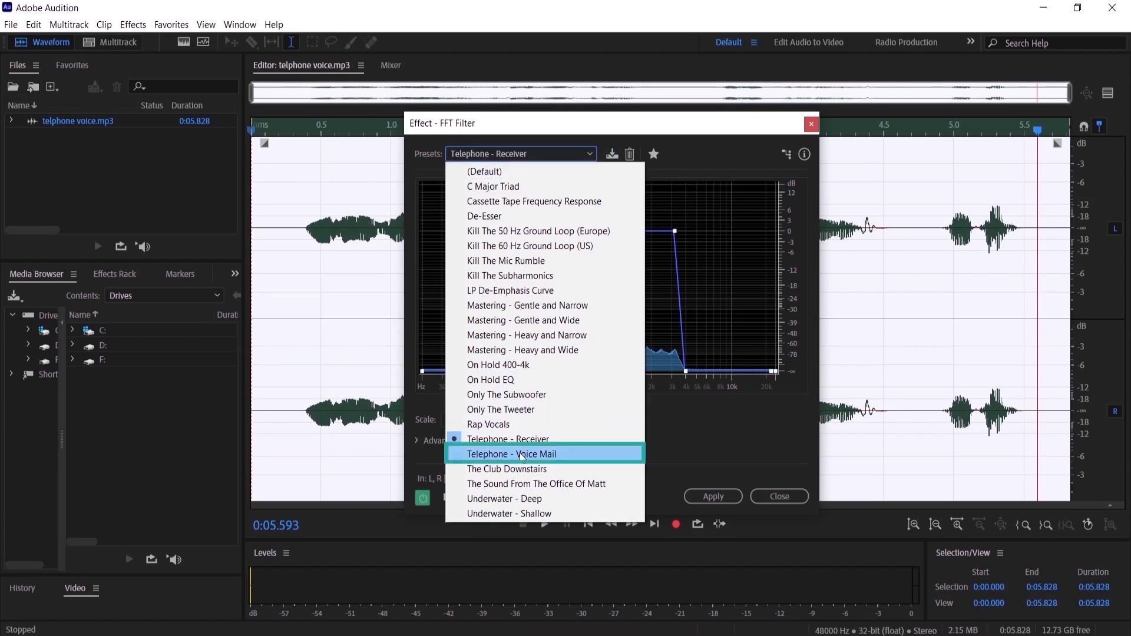
# - Switch to the Telephone - Voice Mail preset, preview from the start, and apply it to the clip
pyautogui.click(513, 453)
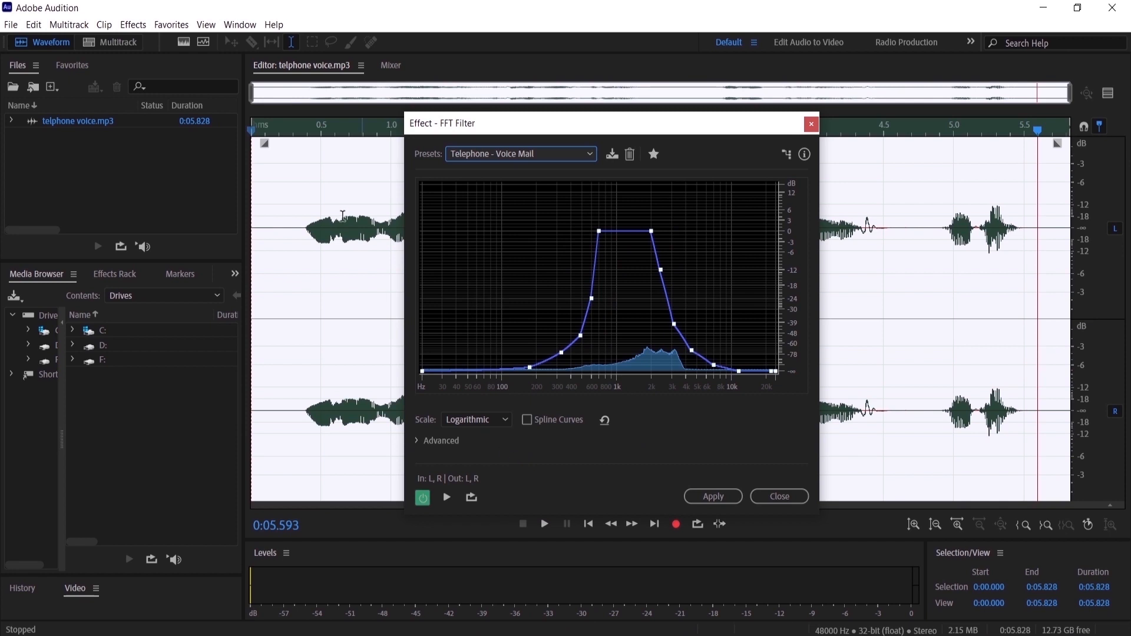
pyautogui.click(587, 524)
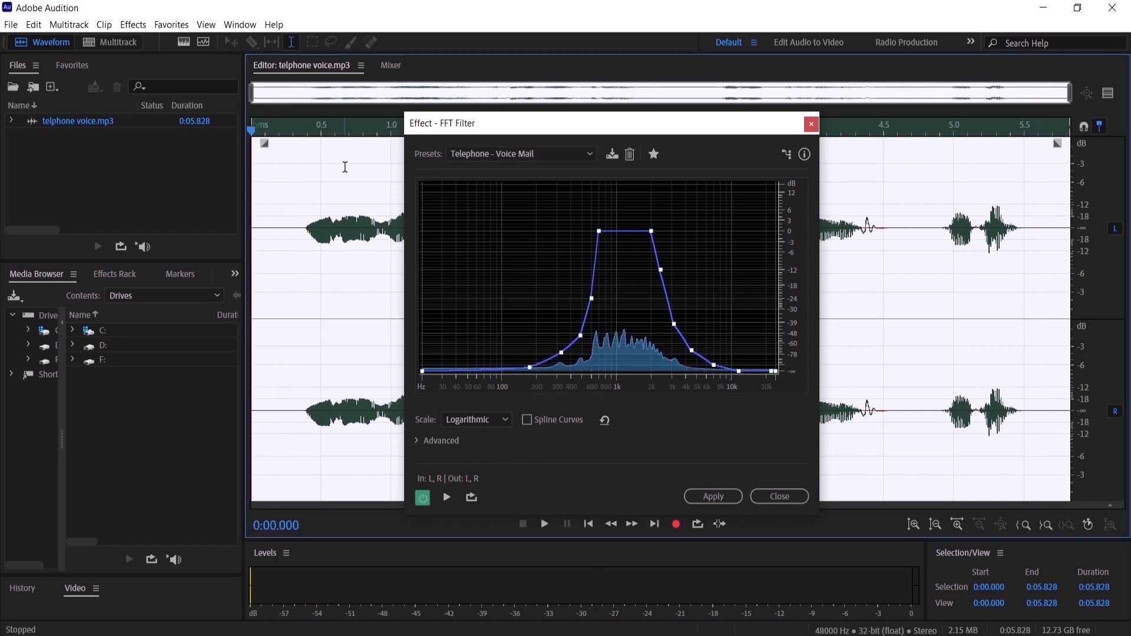
pyautogui.press('space')
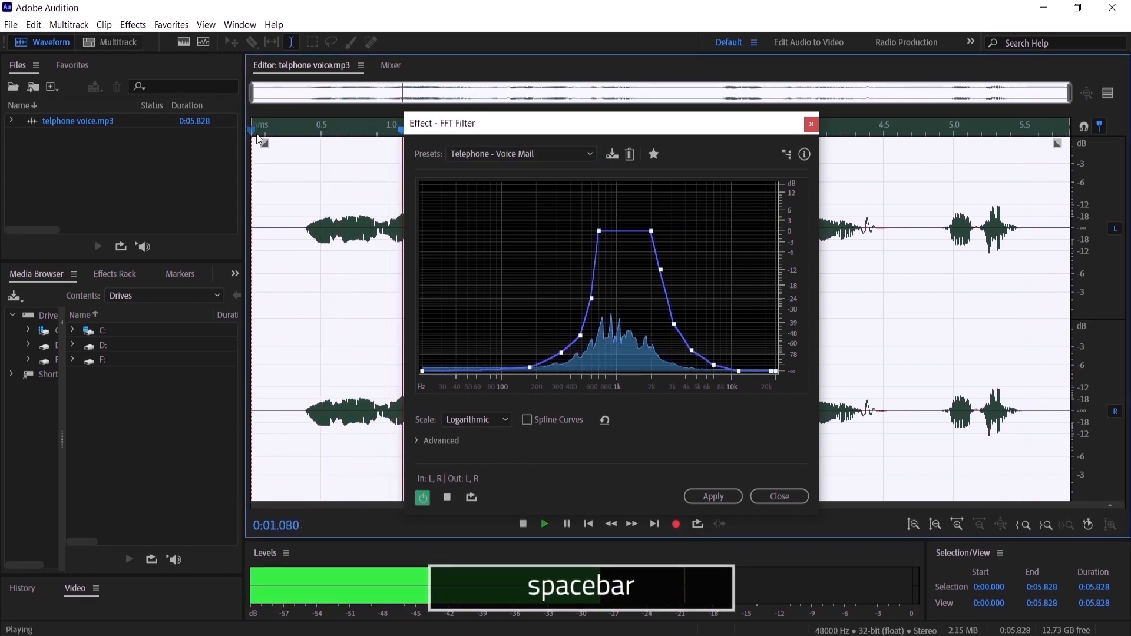
pyautogui.press('space')
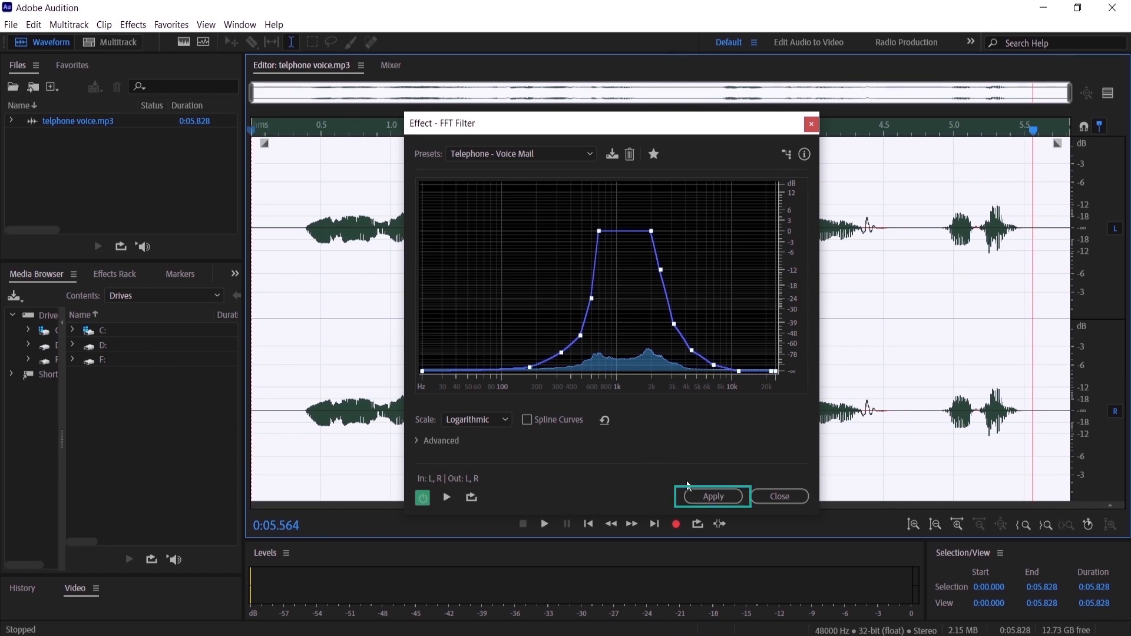
pyautogui.click(712, 497)
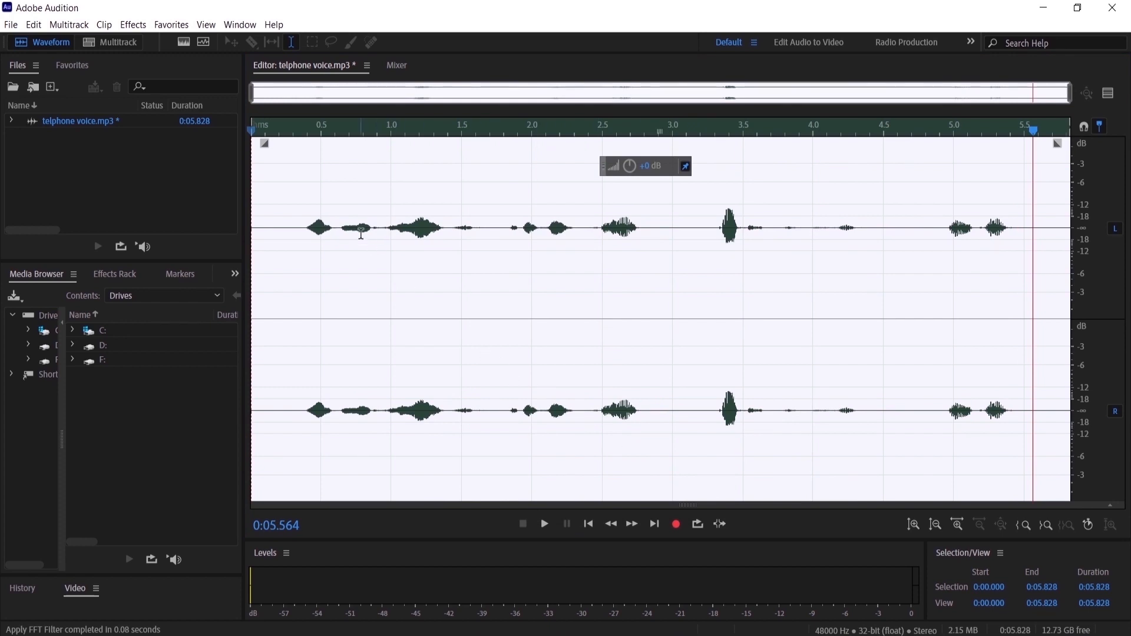